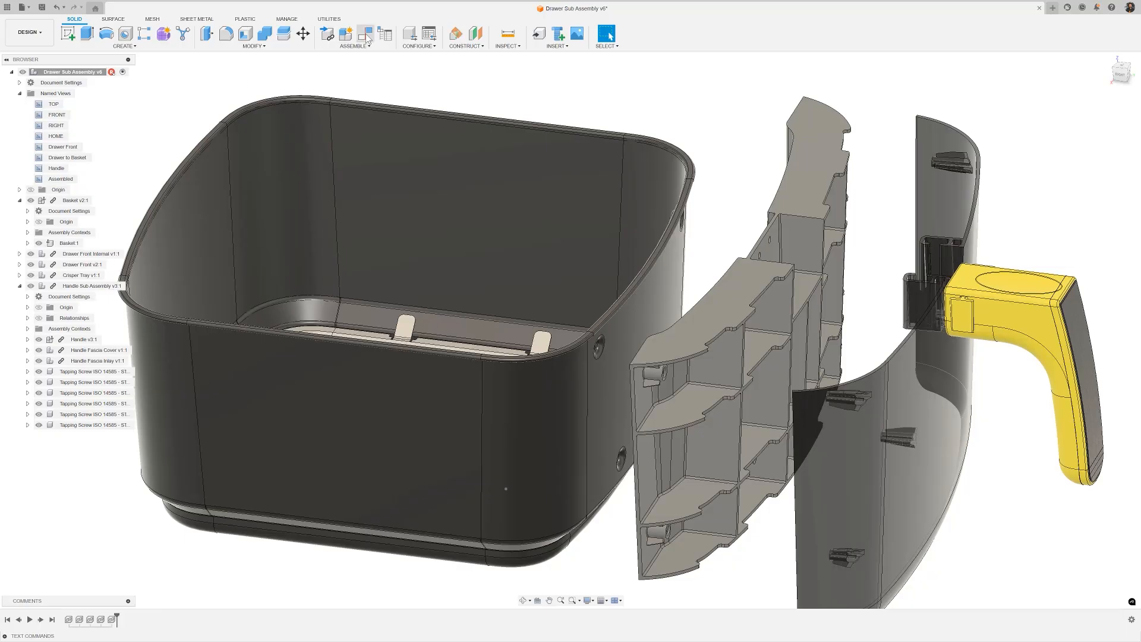
# - Start a new constraint set from Assemble > Constrain Components
pyautogui.click(364, 33)
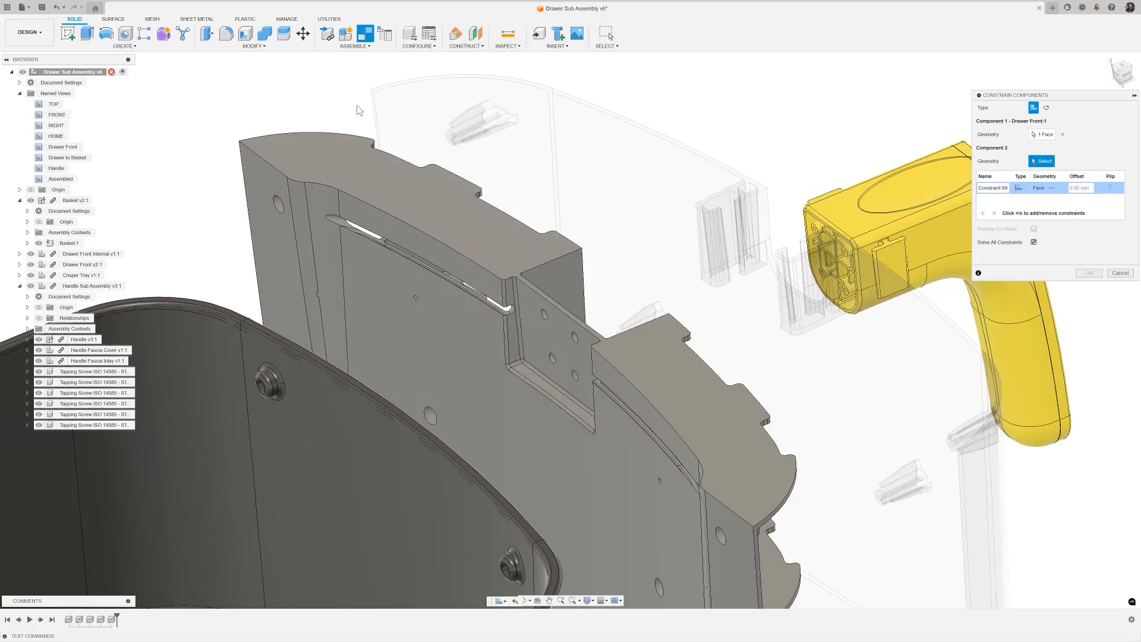
# - Mate the inner piece to the drawer front with Face-Edge, Face-Edge and Edge-Face constraints, offset 0.5 mm
pyautogui.click(327, 131)
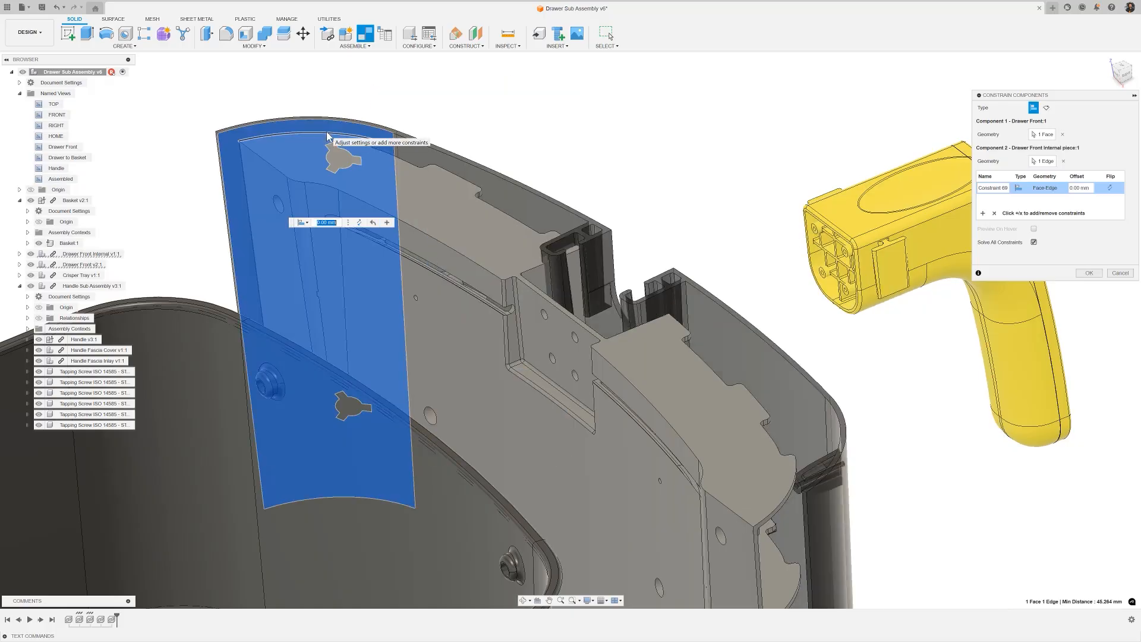
pyautogui.moveTo(613, 157)
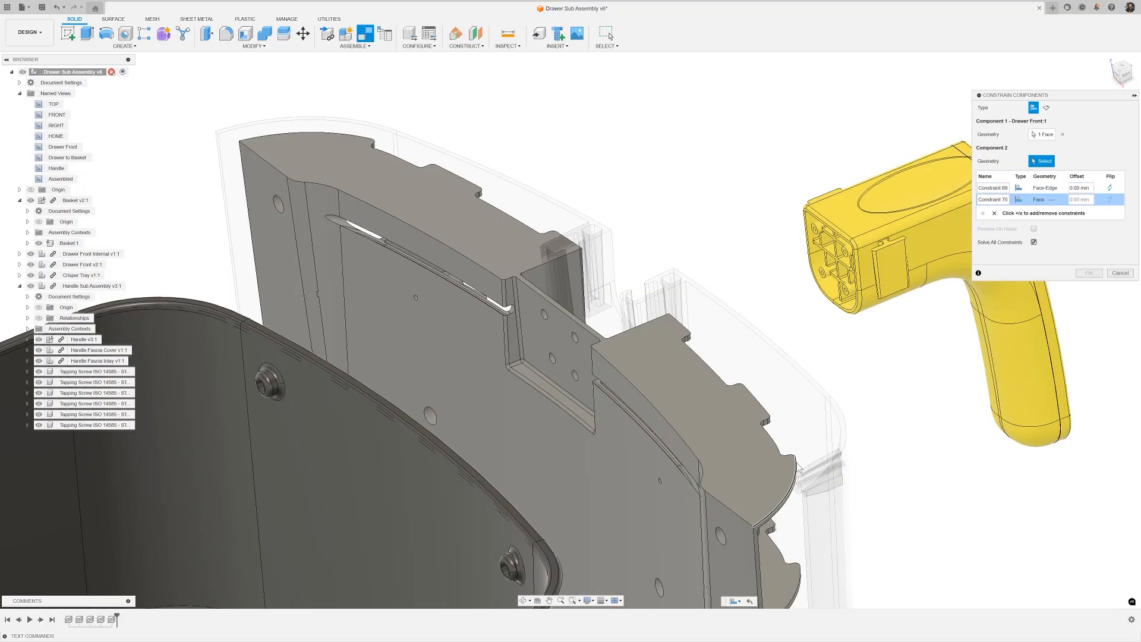
pyautogui.click(797, 466)
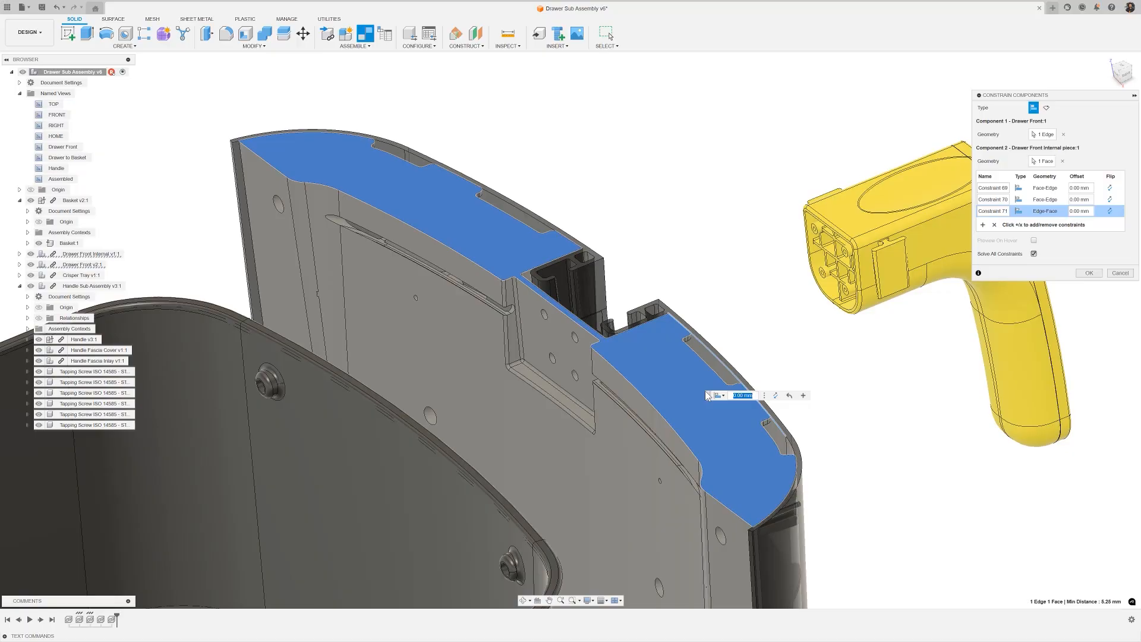
pyautogui.write('0.5')
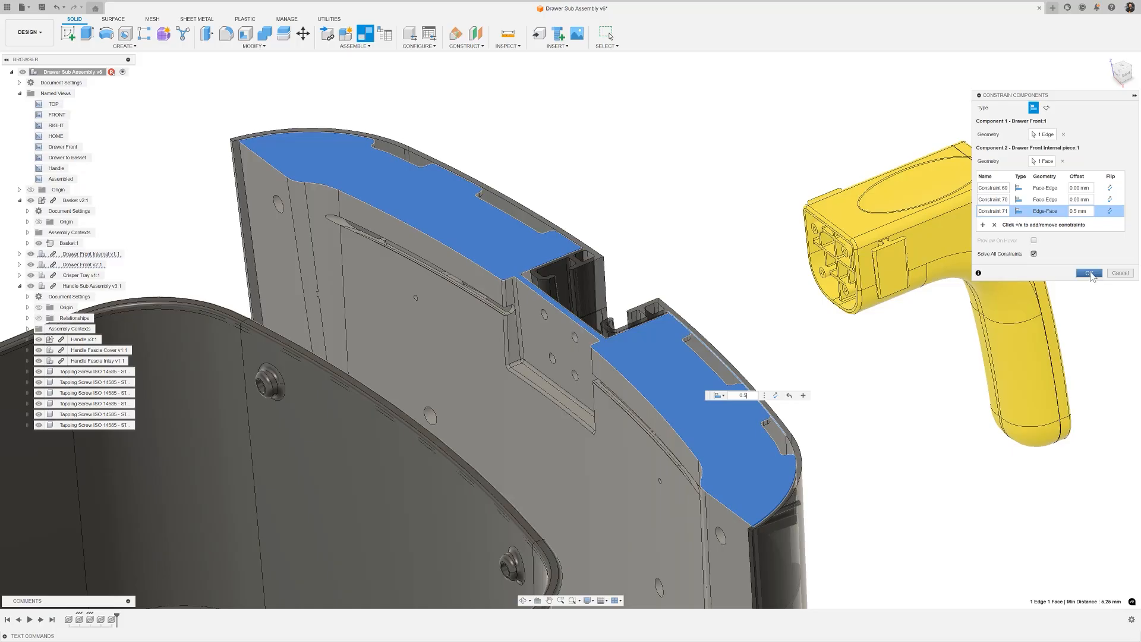
# - Commit Constraint Set 47, show it under Relationships, and activate the Drawer to Basket view
pyautogui.click(1088, 273)
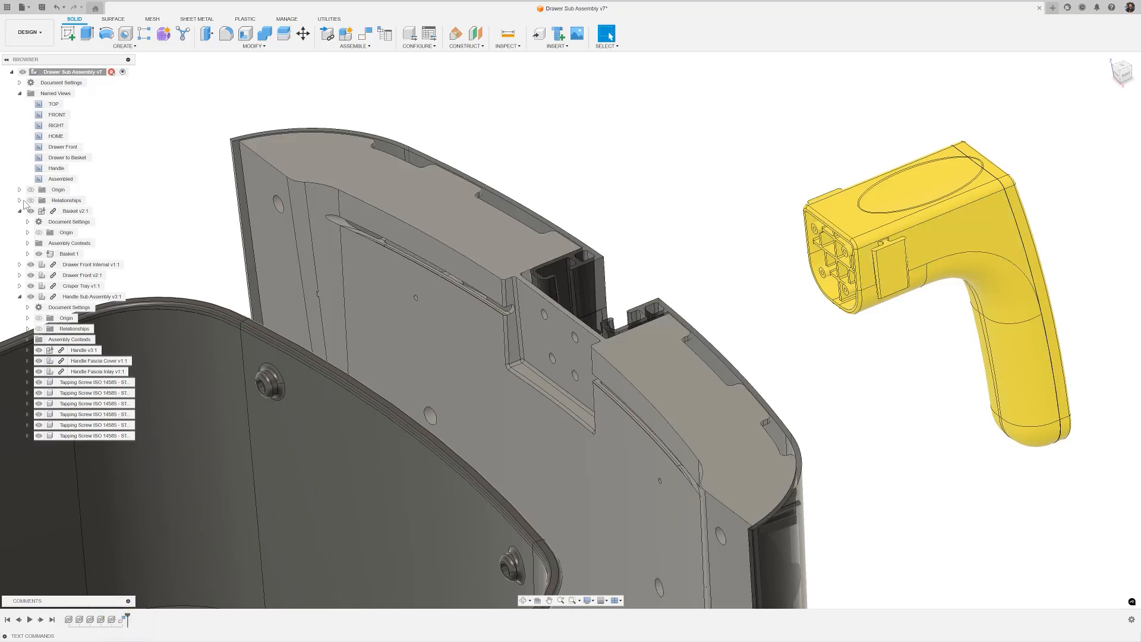
pyautogui.click(19, 201)
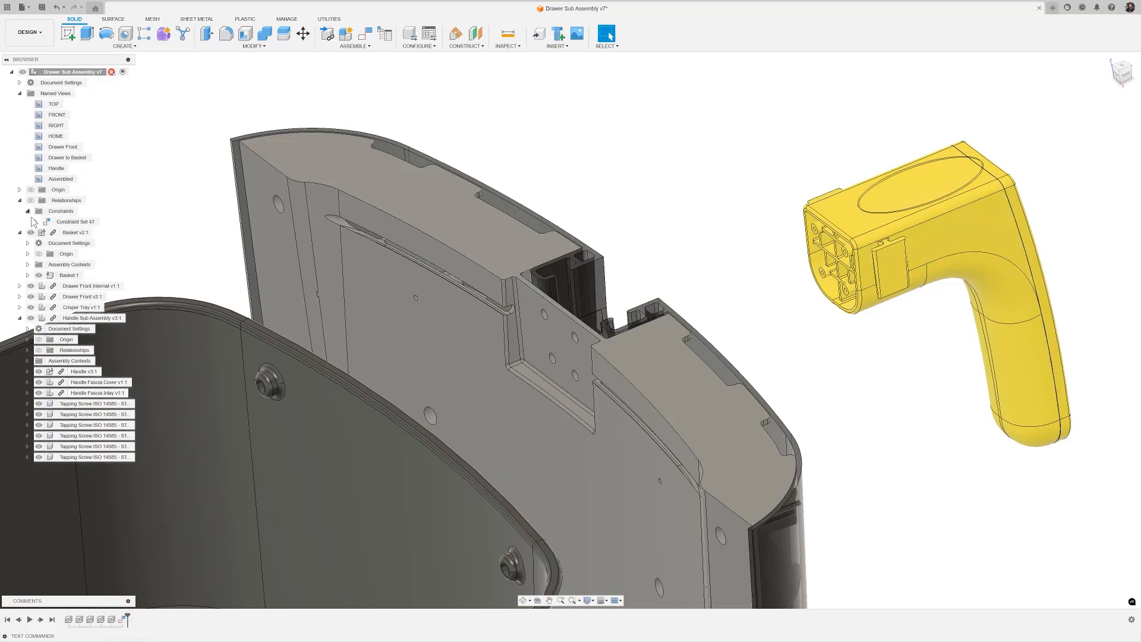
pyautogui.click(38, 222)
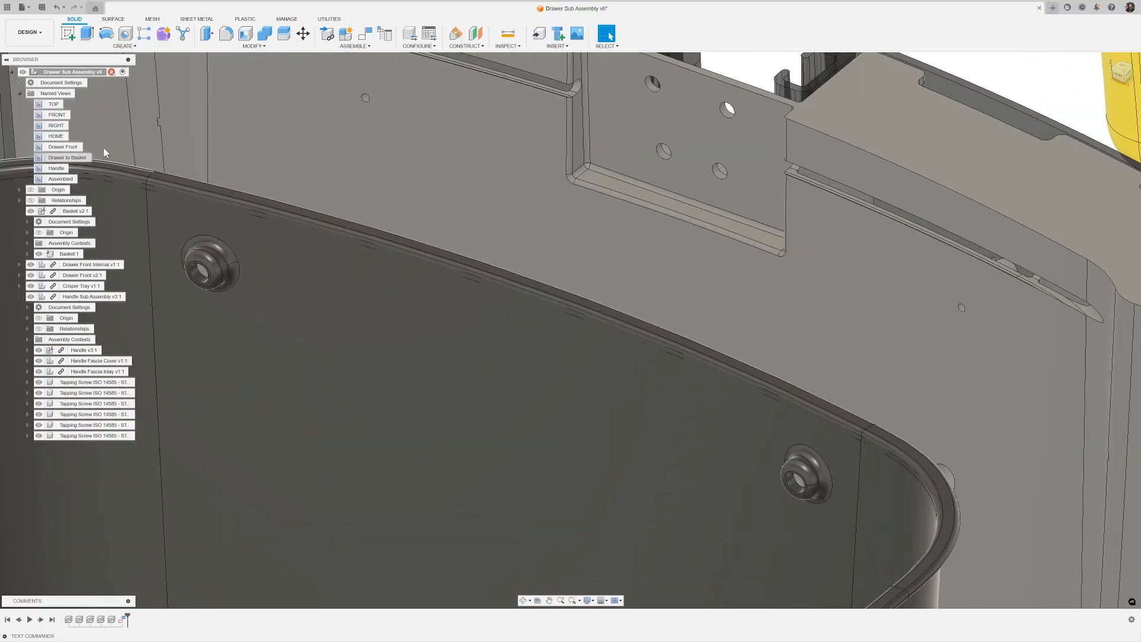
# - Add three Face-Face constraints between the inner piece and basket, then commit them
pyautogui.click(366, 34)
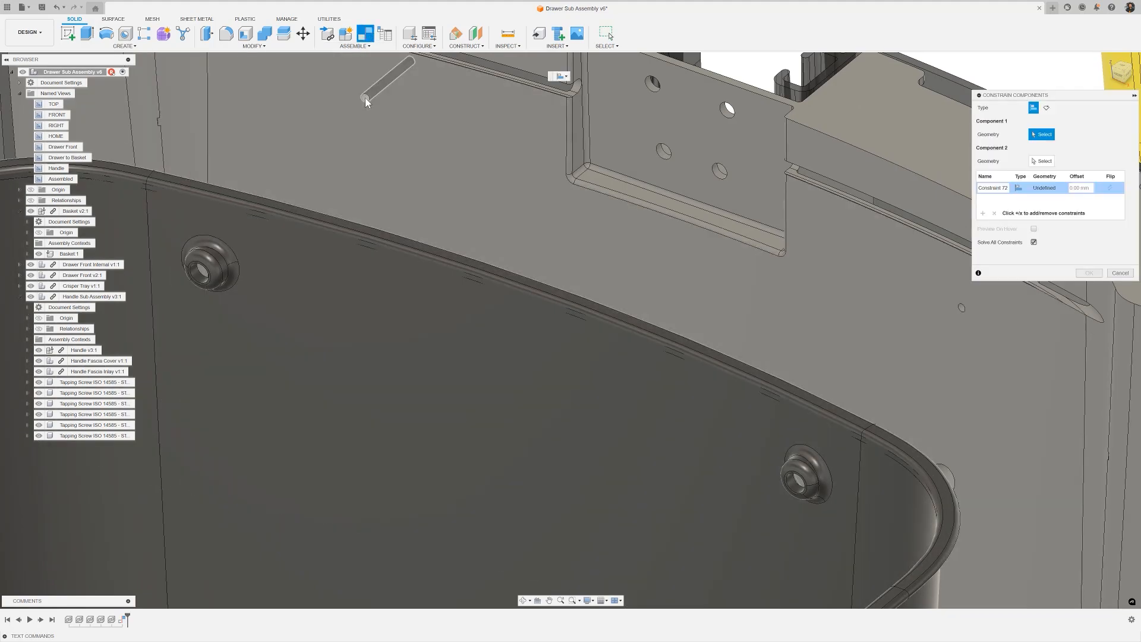
pyautogui.click(207, 282)
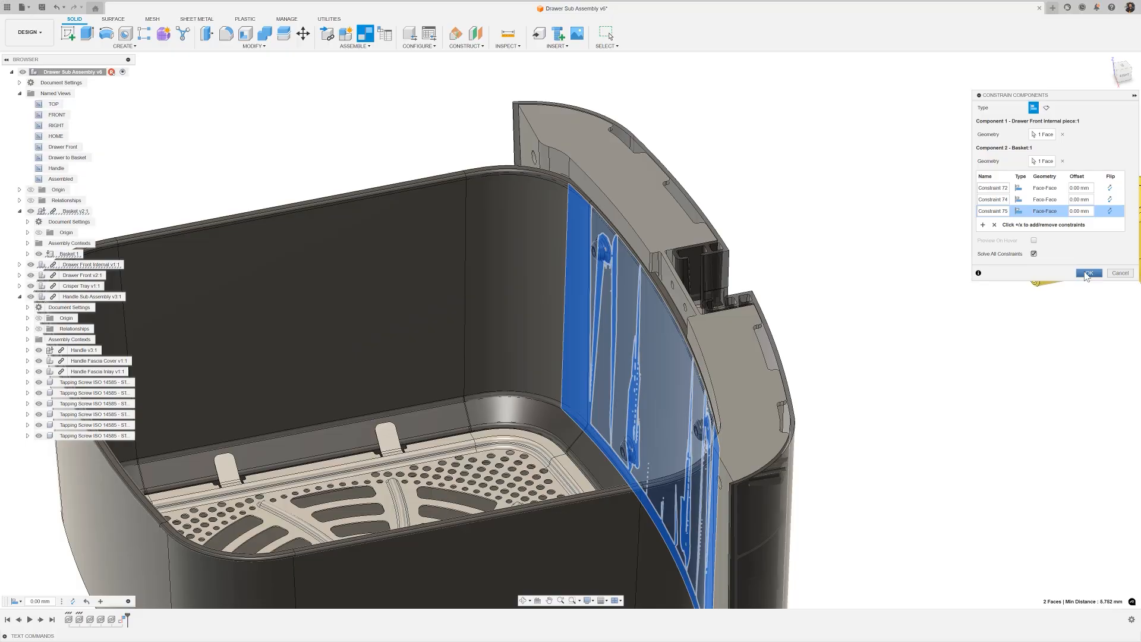
pyautogui.click(1087, 272)
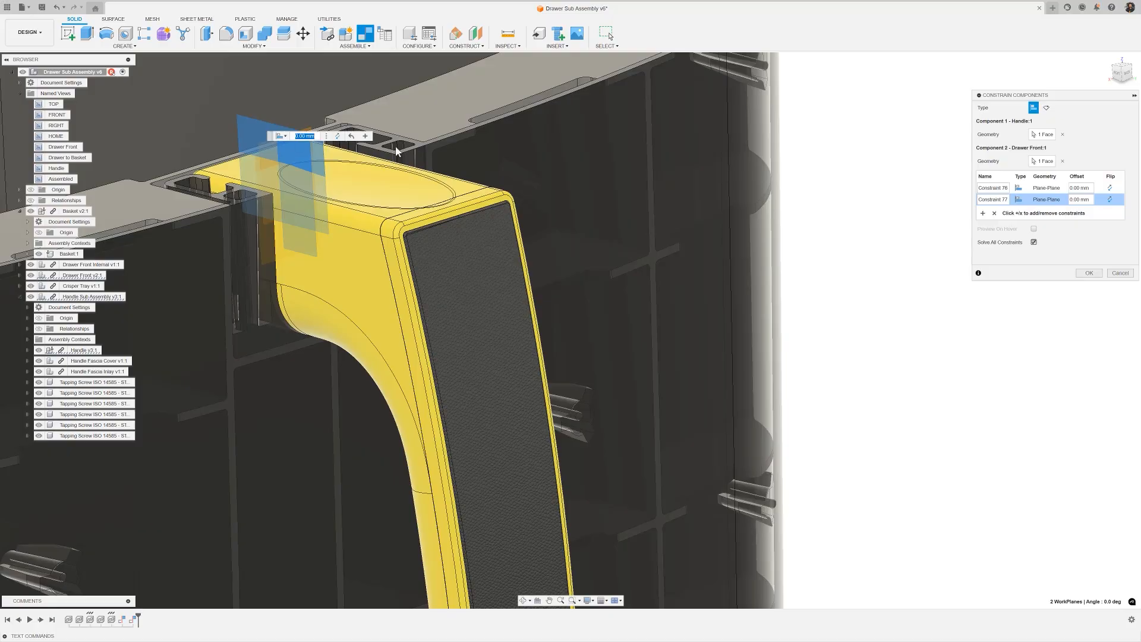
# - Add a Face-Face constraint between handle and drawer front faces and commit the handle set
pyautogui.click(1089, 273)
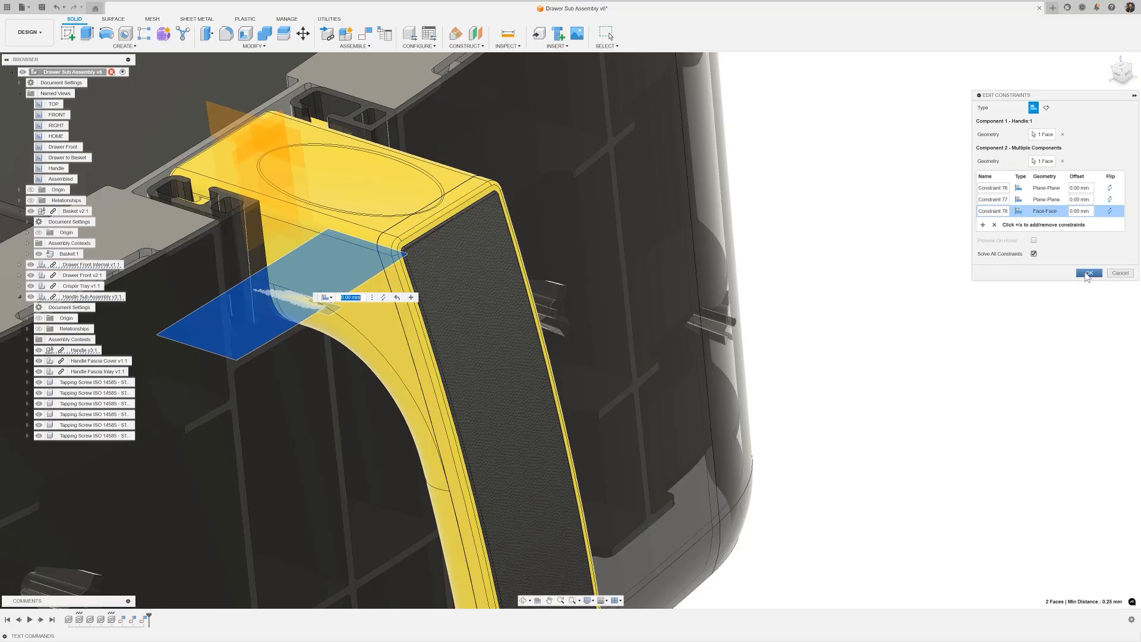
pyautogui.click(1088, 272)
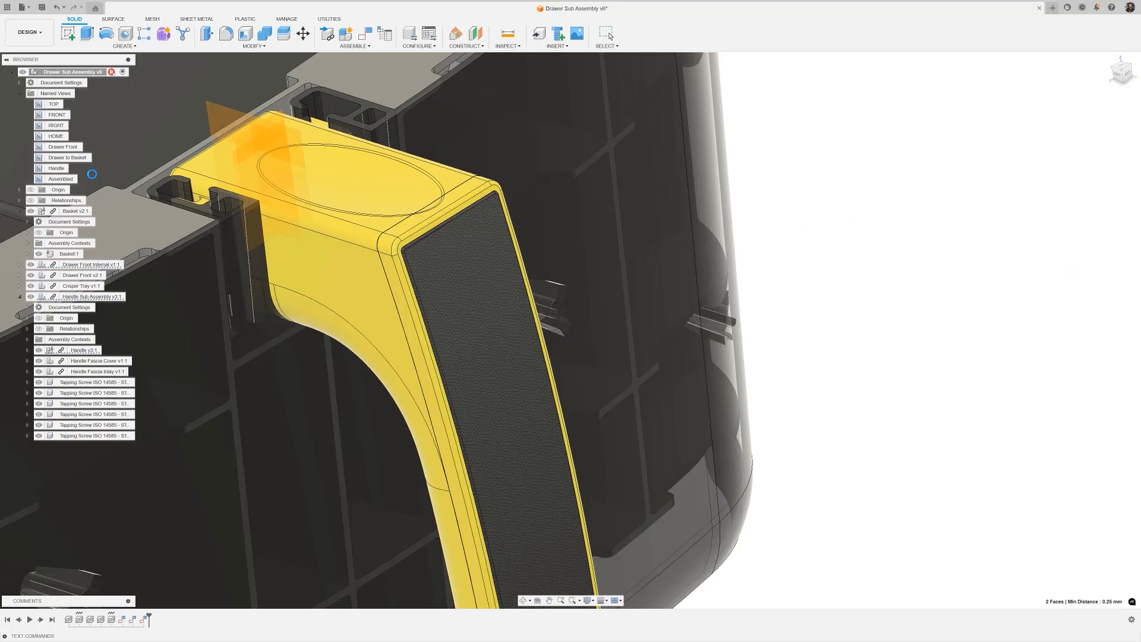